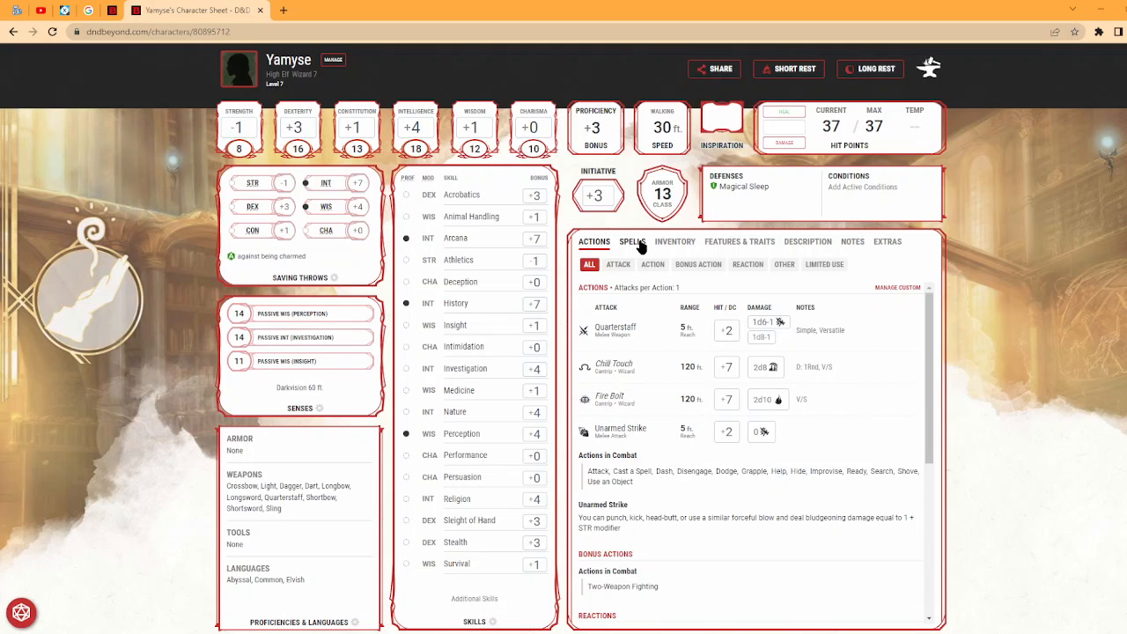
Switch Yamyse's character sheet to the Spells tab to list Wizard spells.
click(632, 241)
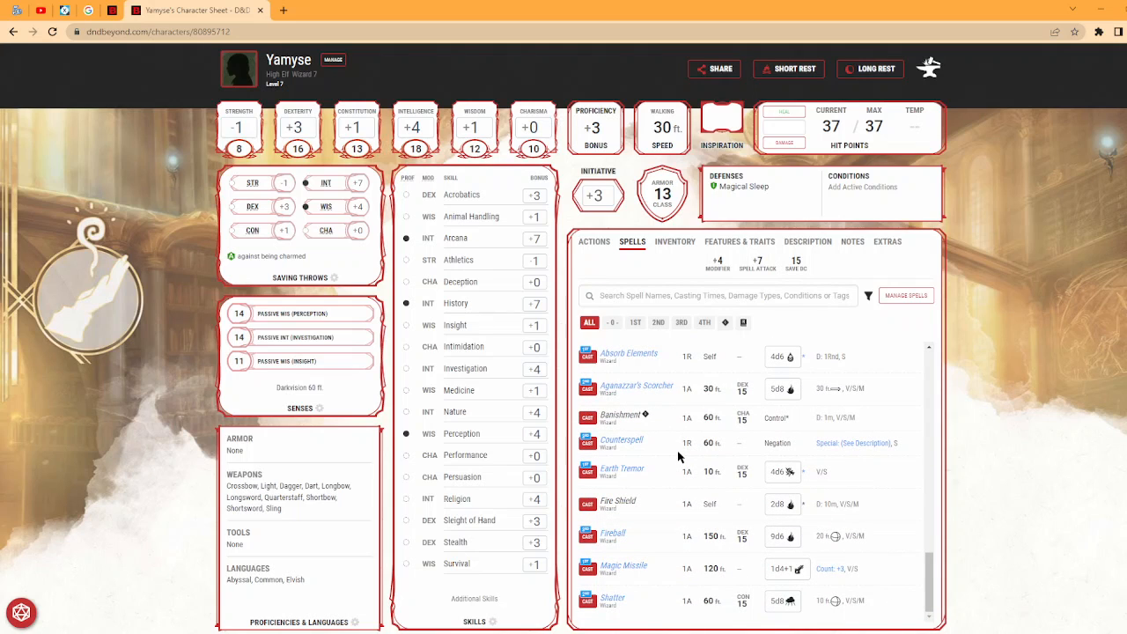
mouse_move(657, 445)
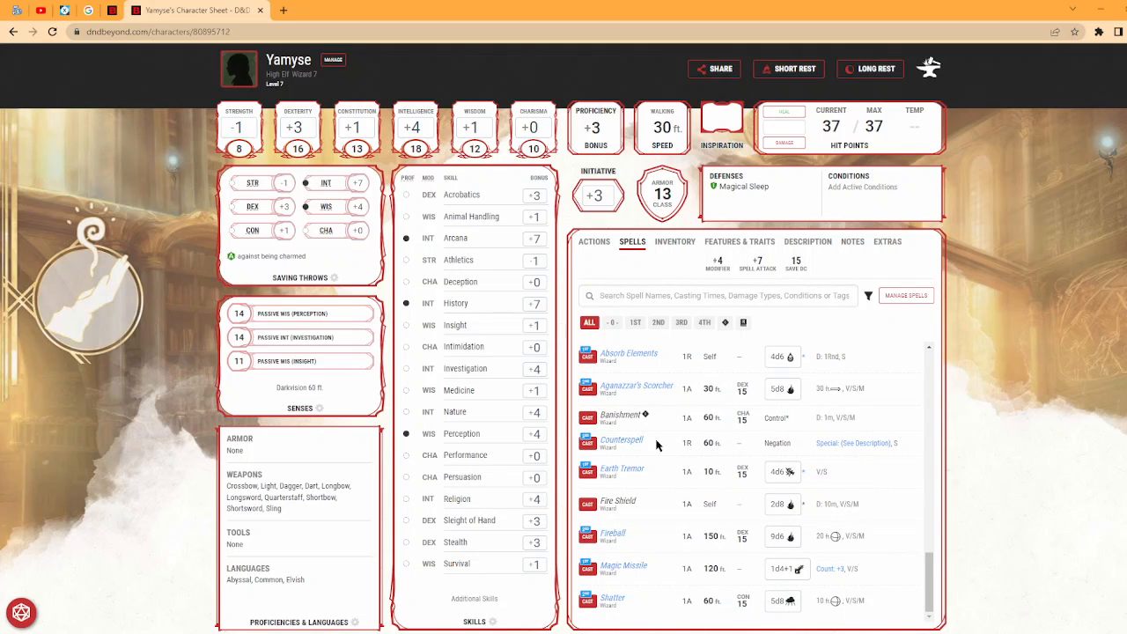
mouse_move(332, 78)
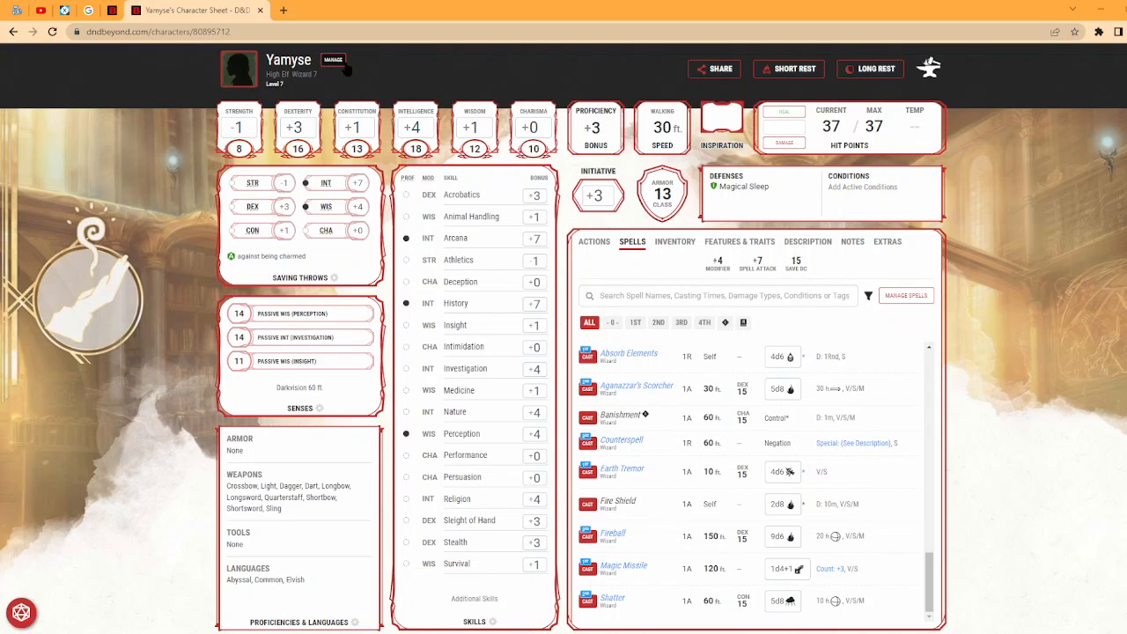
Switch off Show Level-Scaled Spells in Manage Preferences, then browse the level-grouped spell list.
click(929, 68)
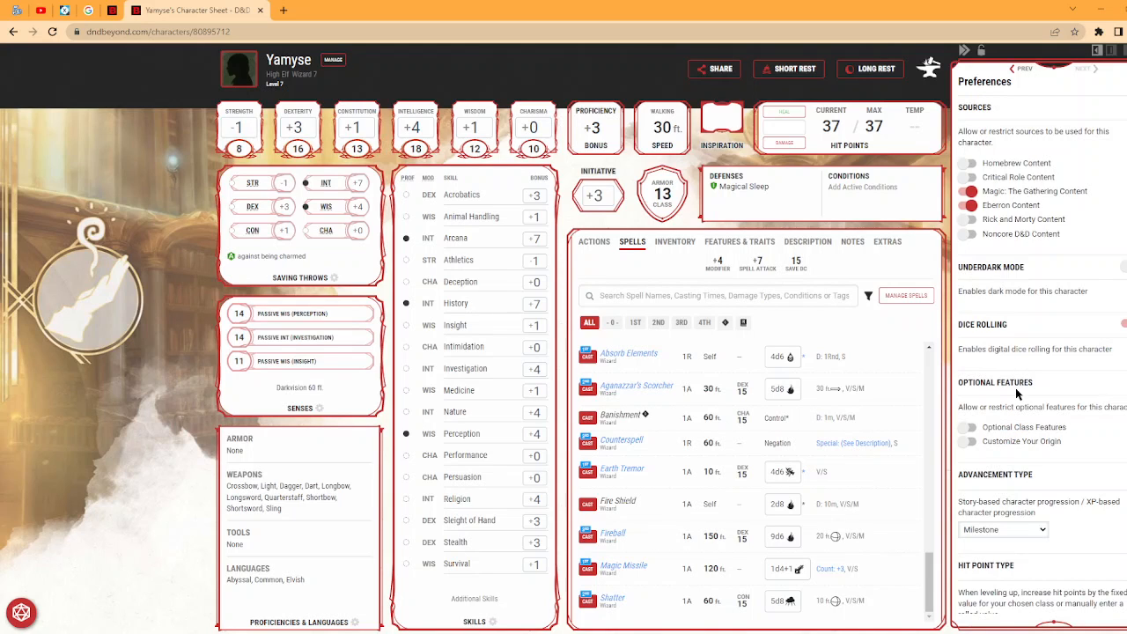
scroll(down, 3)
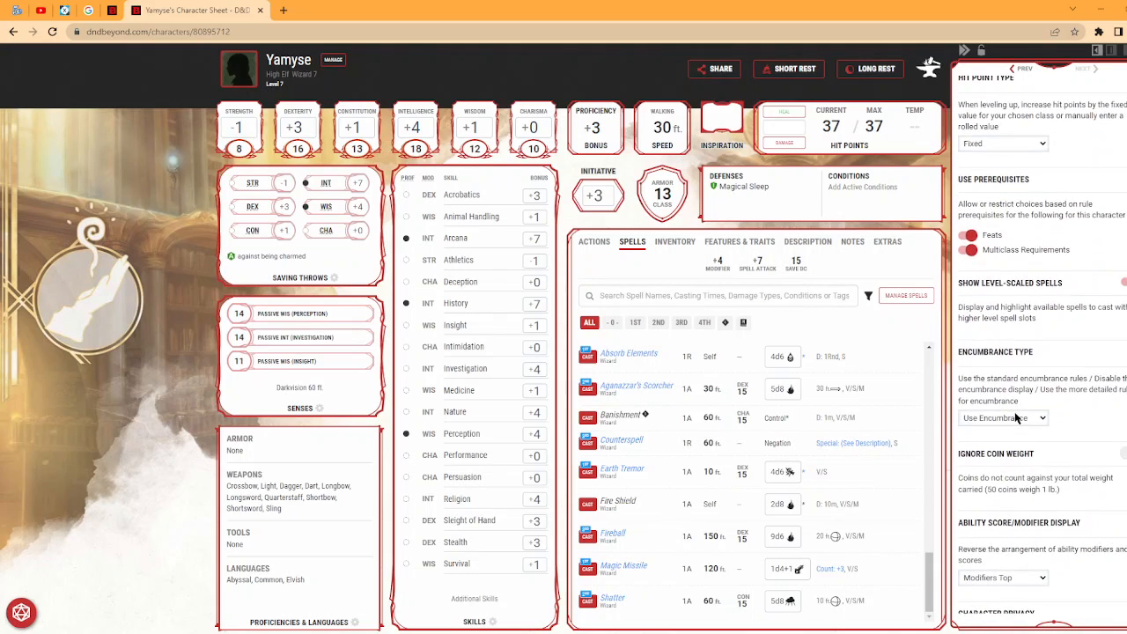
scroll(down, 3)
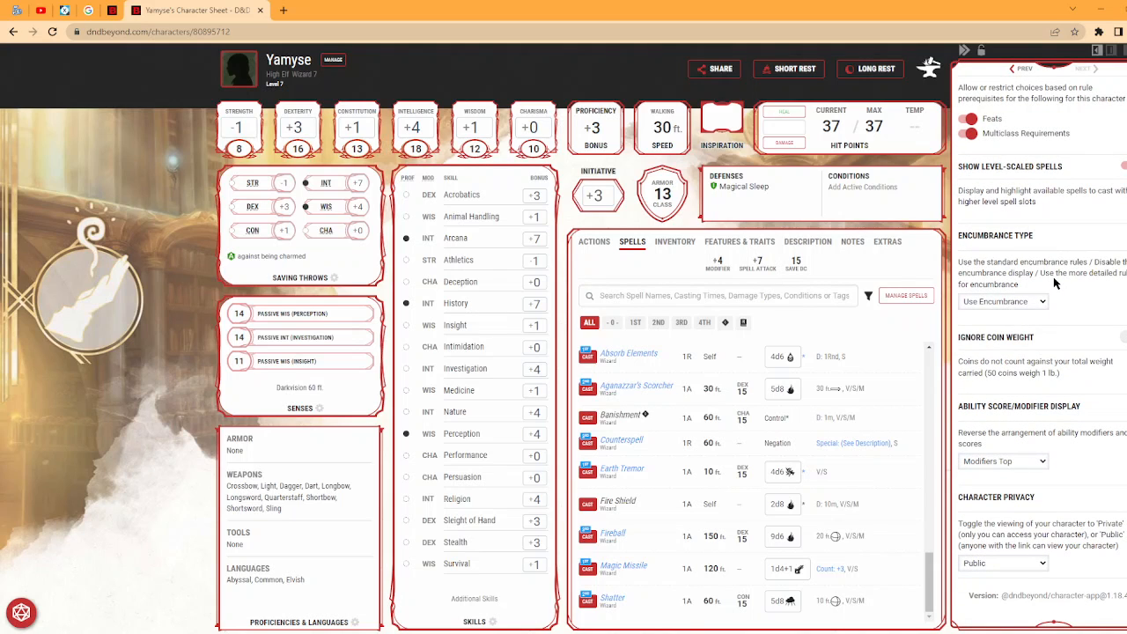
mouse_move(1111, 206)
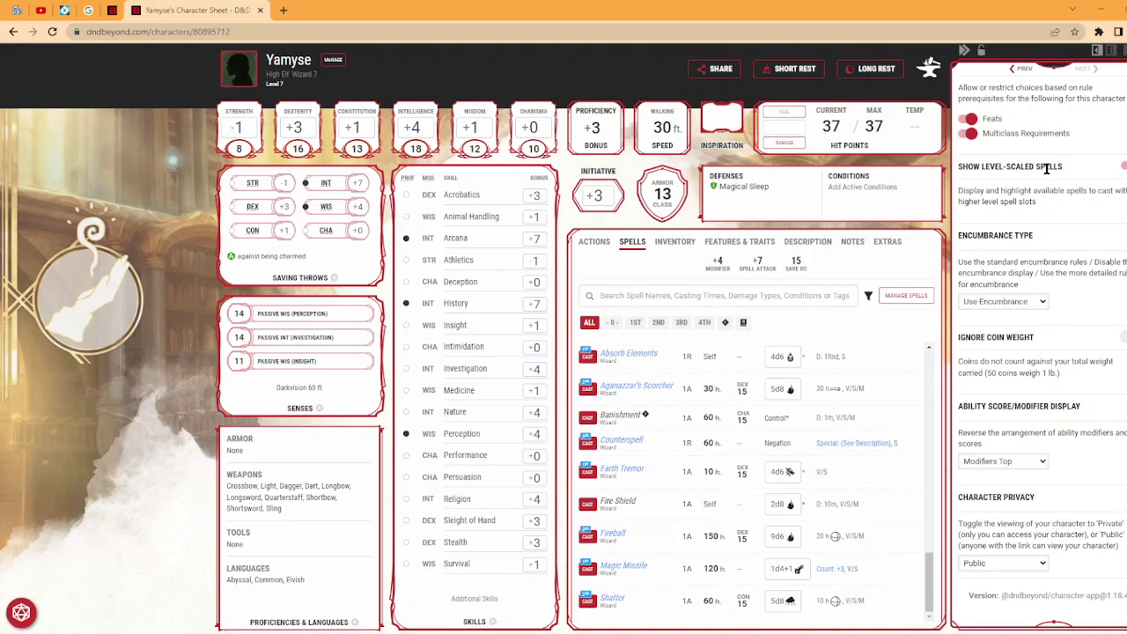
scroll(down, 3)
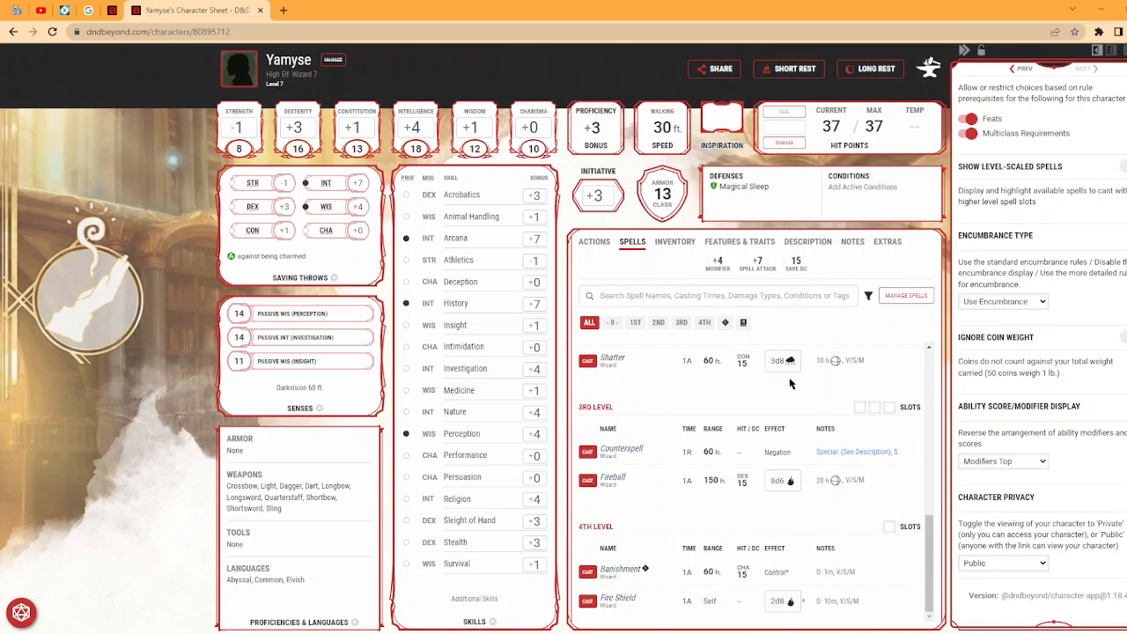
mouse_move(765, 469)
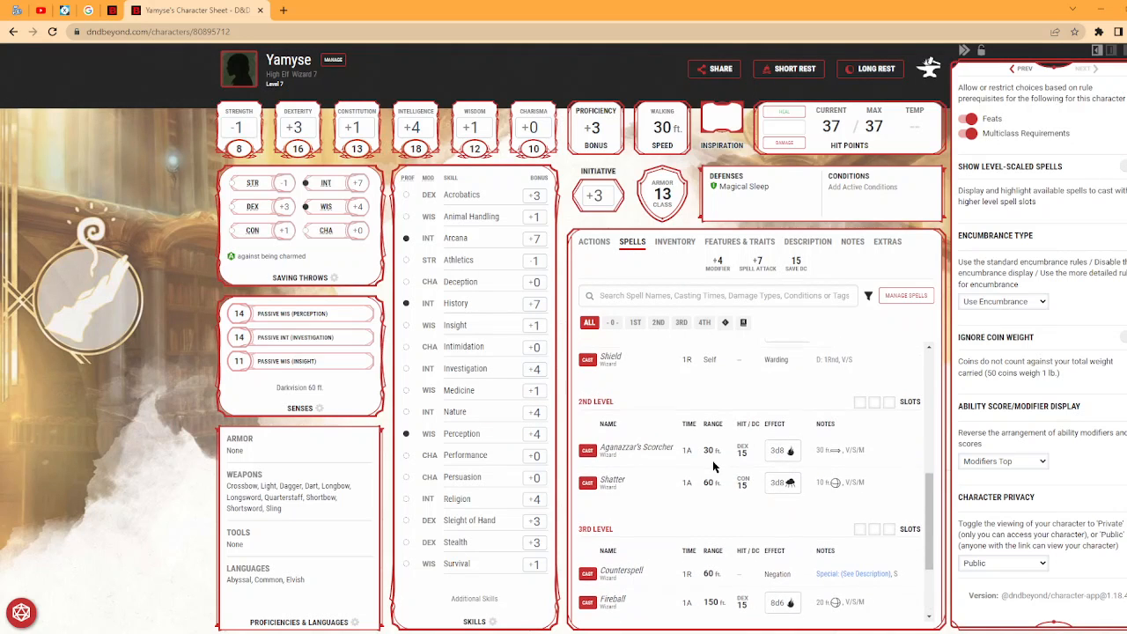
scroll(up, 3)
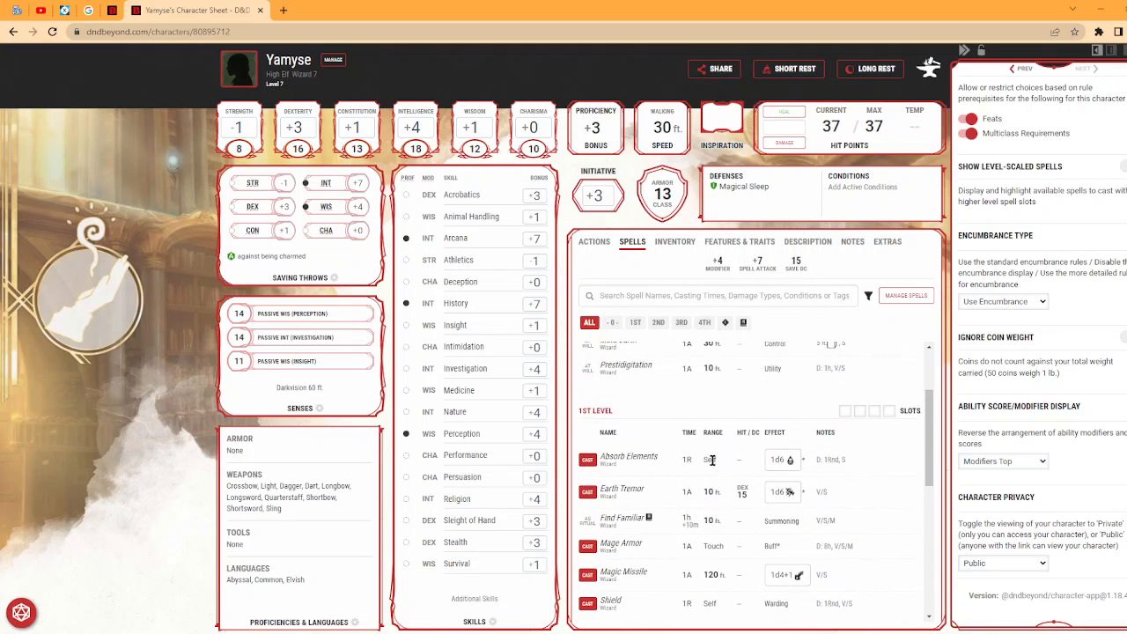
scroll(down, 3)
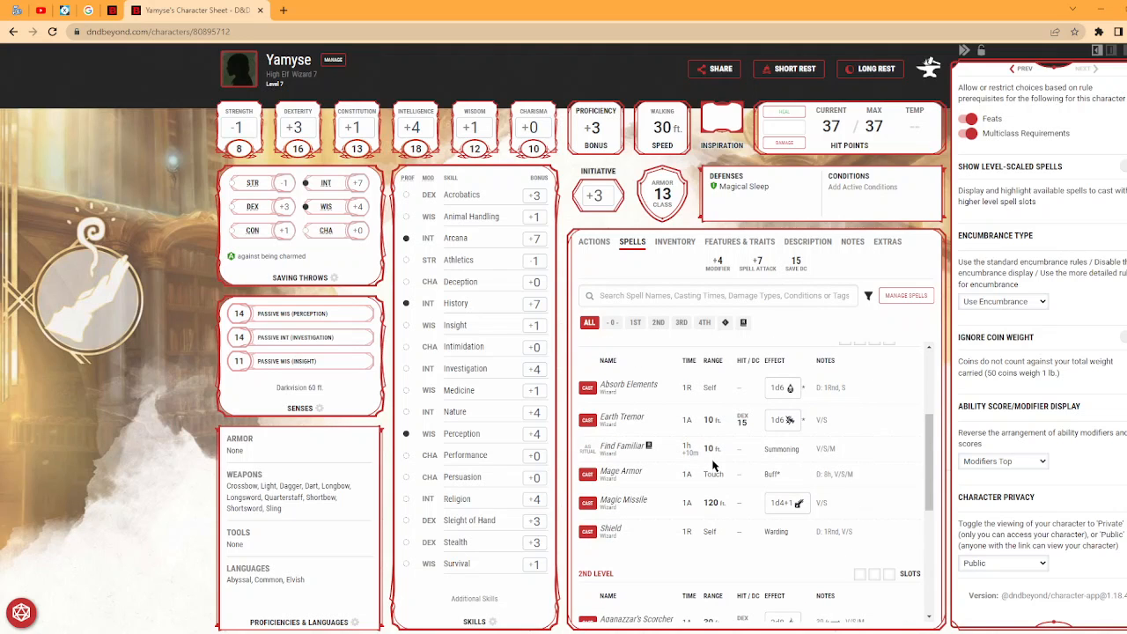
Check Absorb Elements cast at 2nd level, then reopen Manage Preferences.
click(629, 385)
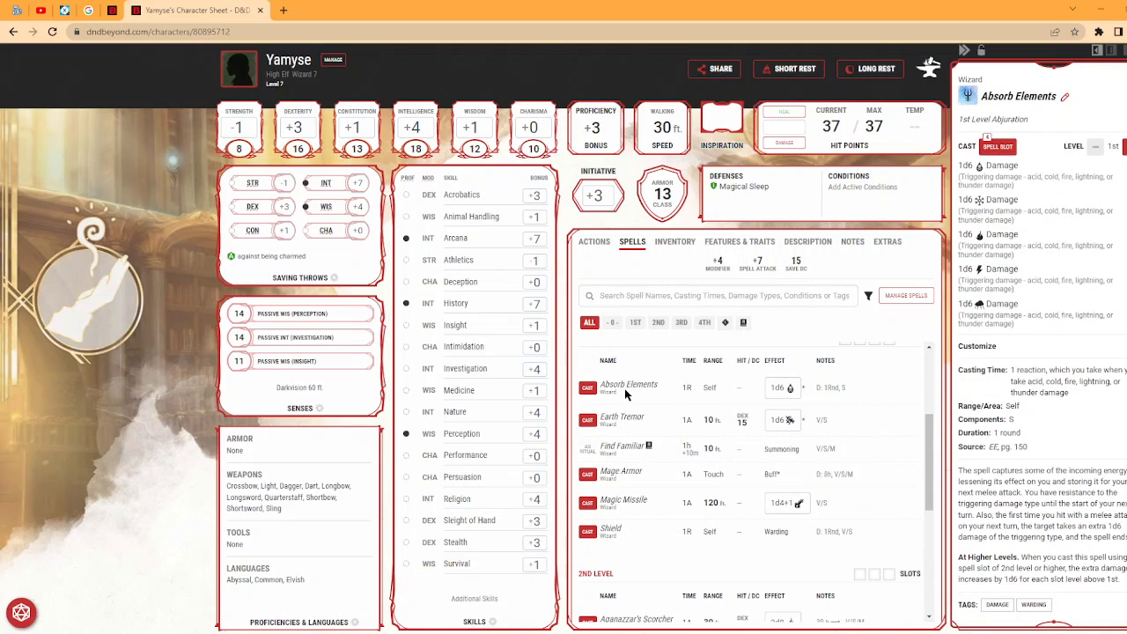
click(1112, 147)
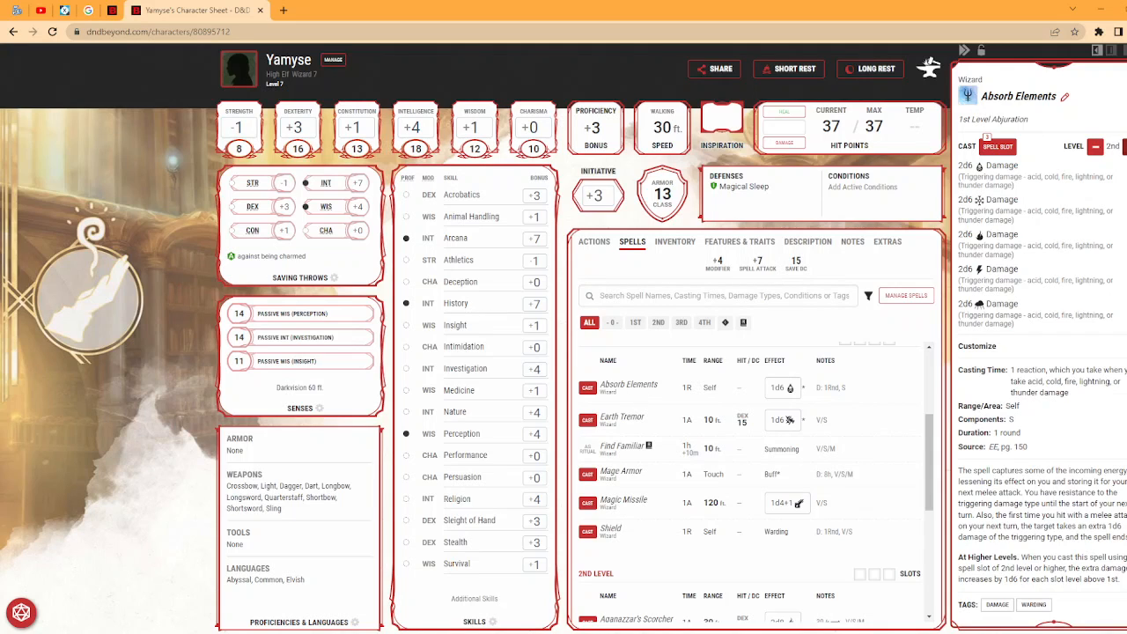
click(1104, 146)
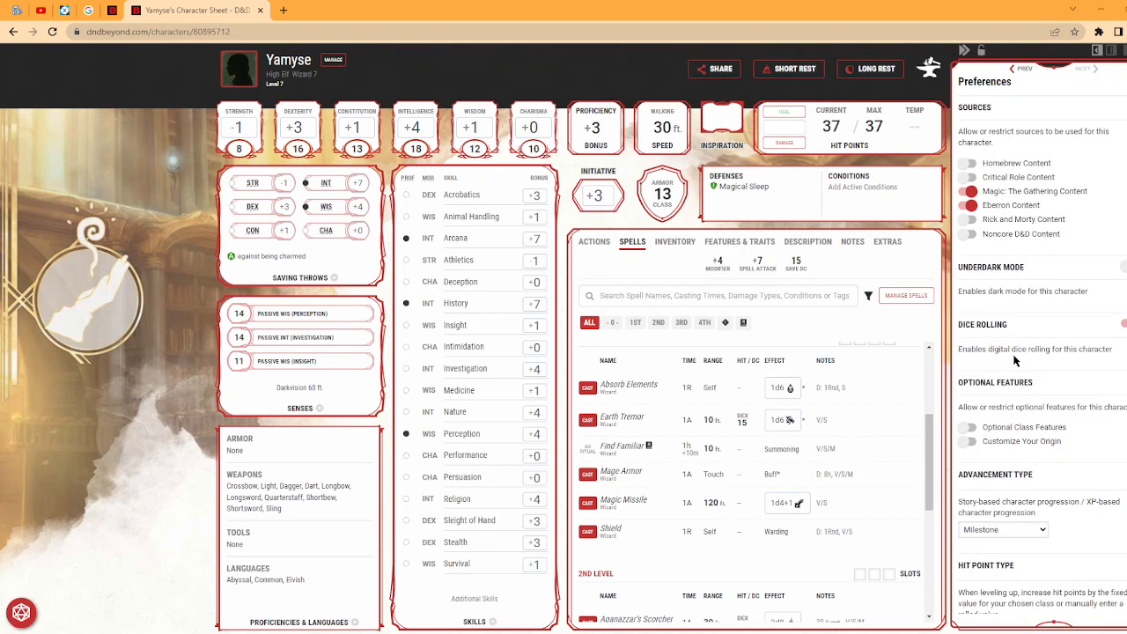
Scroll the Preferences panel to turn on Underdark Mode.
scroll(down, 3)
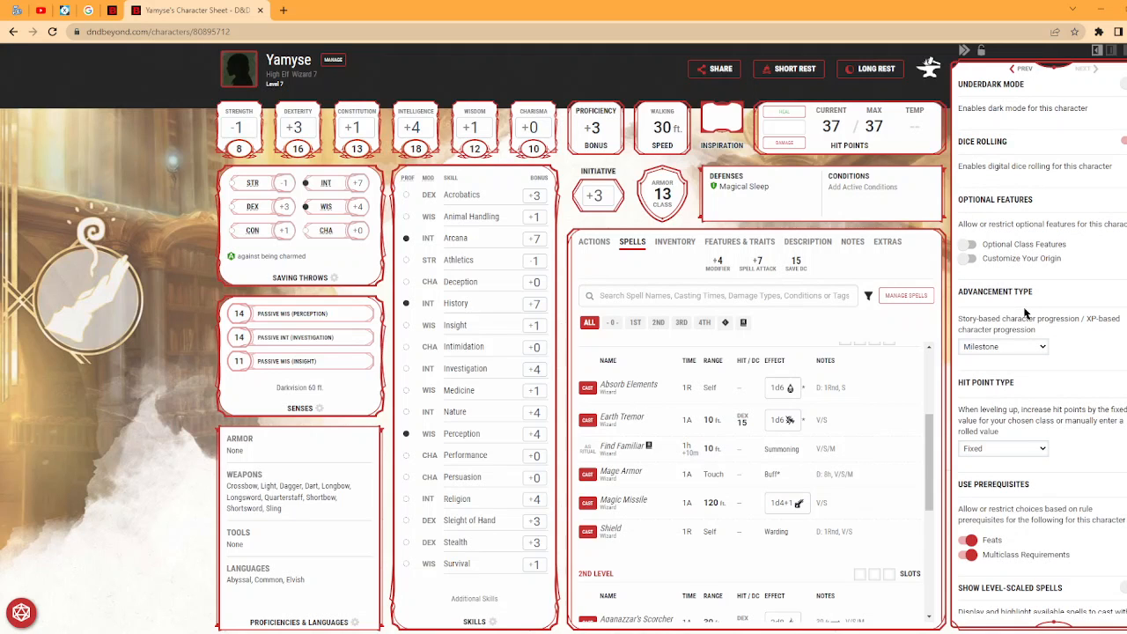
scroll(down, 3)
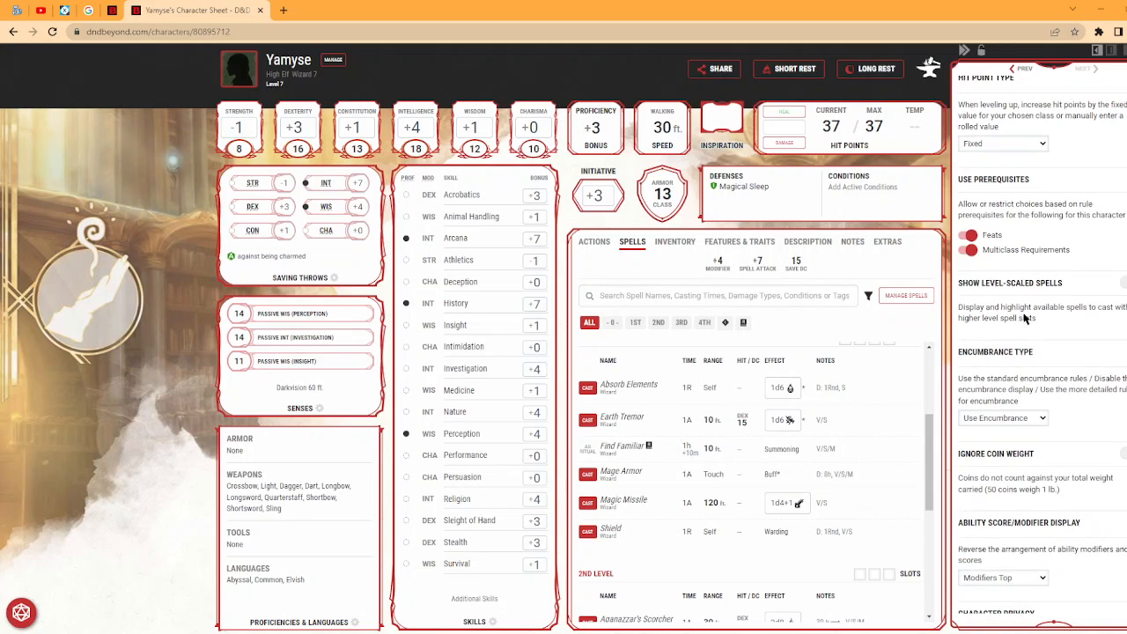
scroll(up, 3)
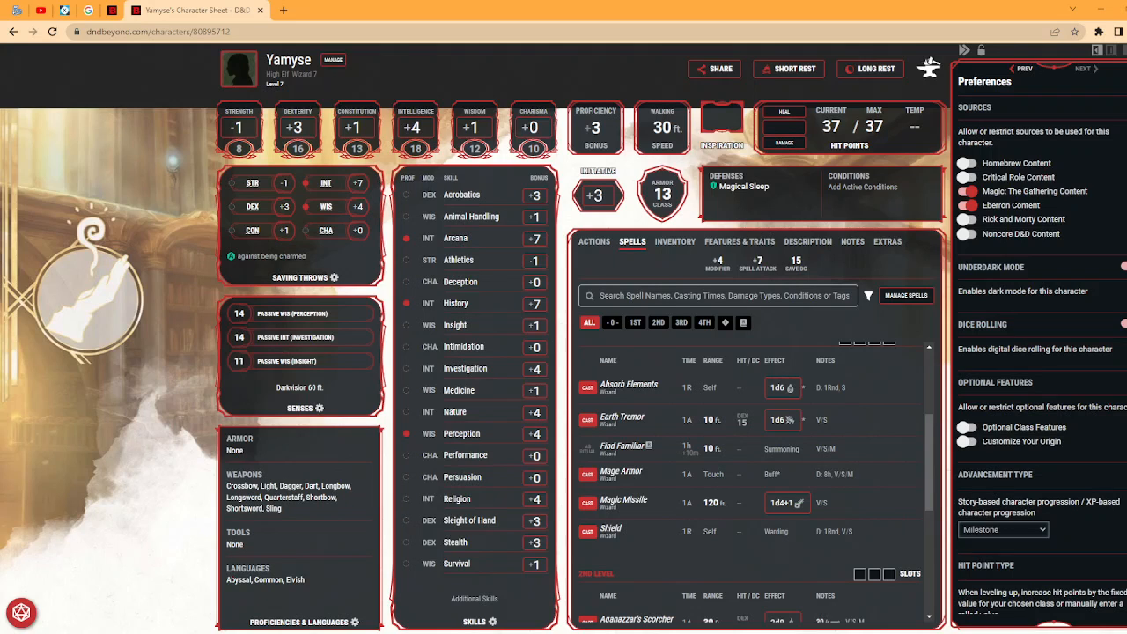
Scroll Preferences and open the Advancement Type dropdown showing Milestone and XP.
scroll(down, 3)
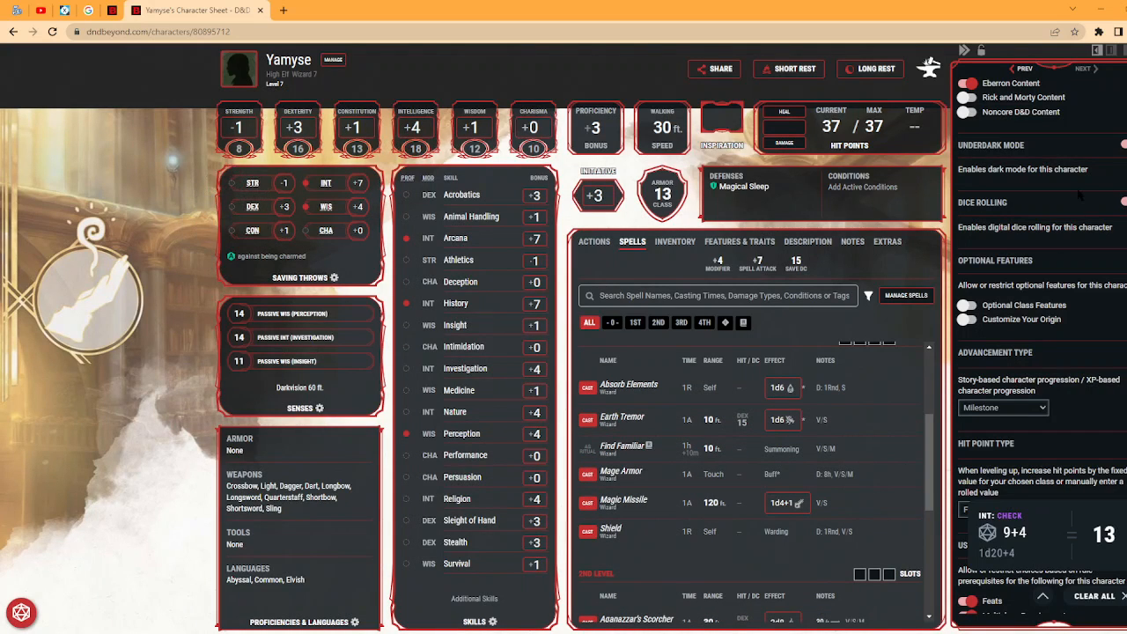
scroll(down, 3)
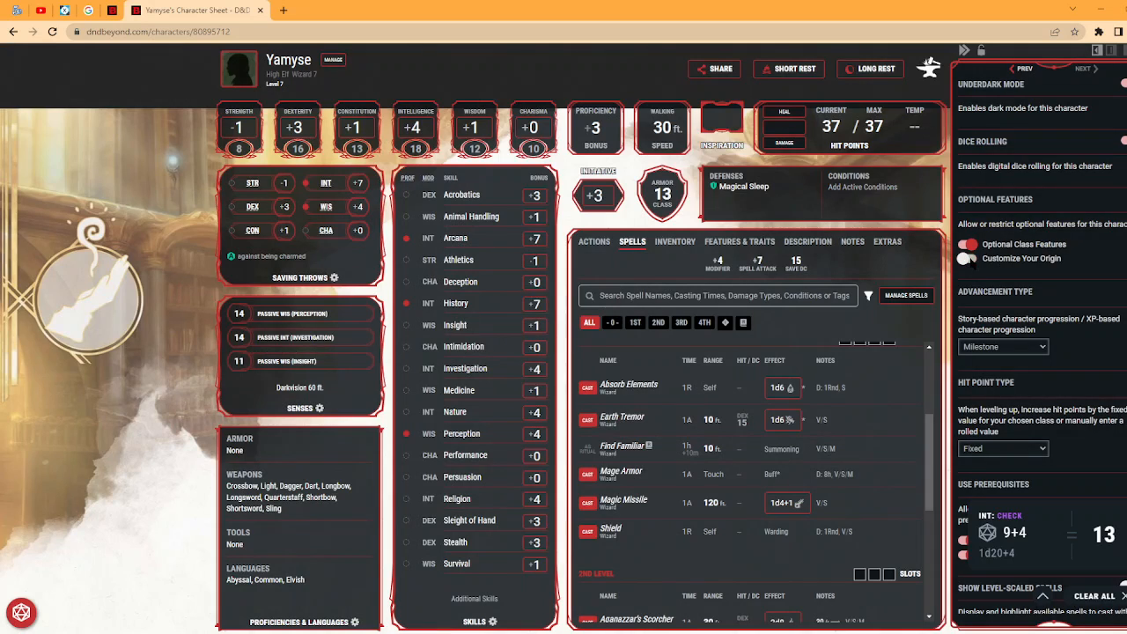
click(966, 244)
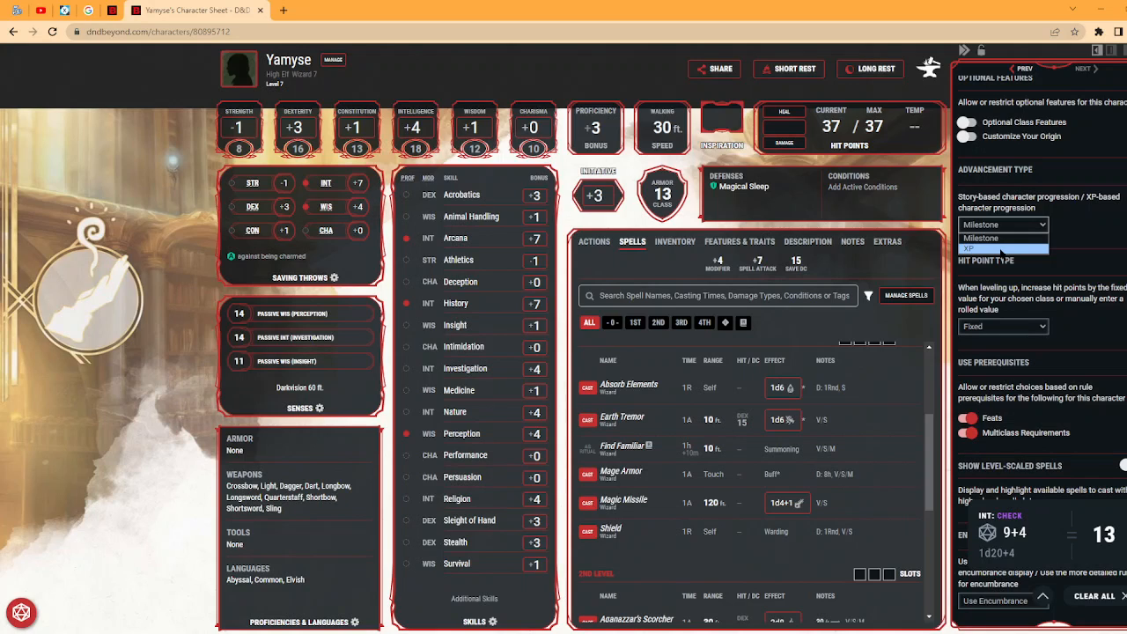
click(1003, 248)
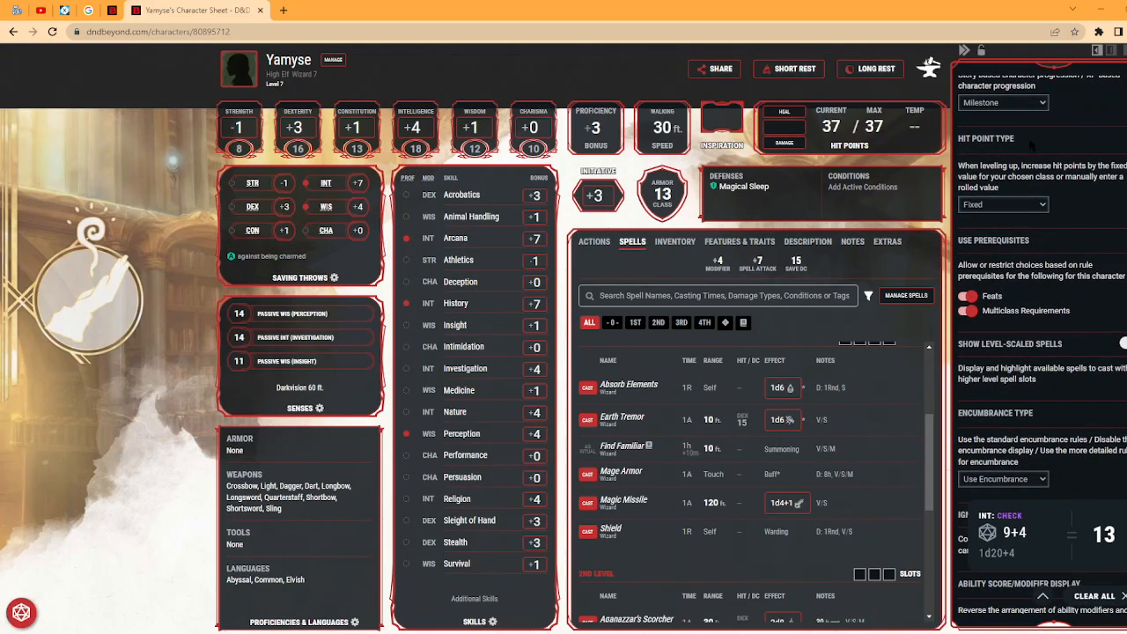
click(1003, 204)
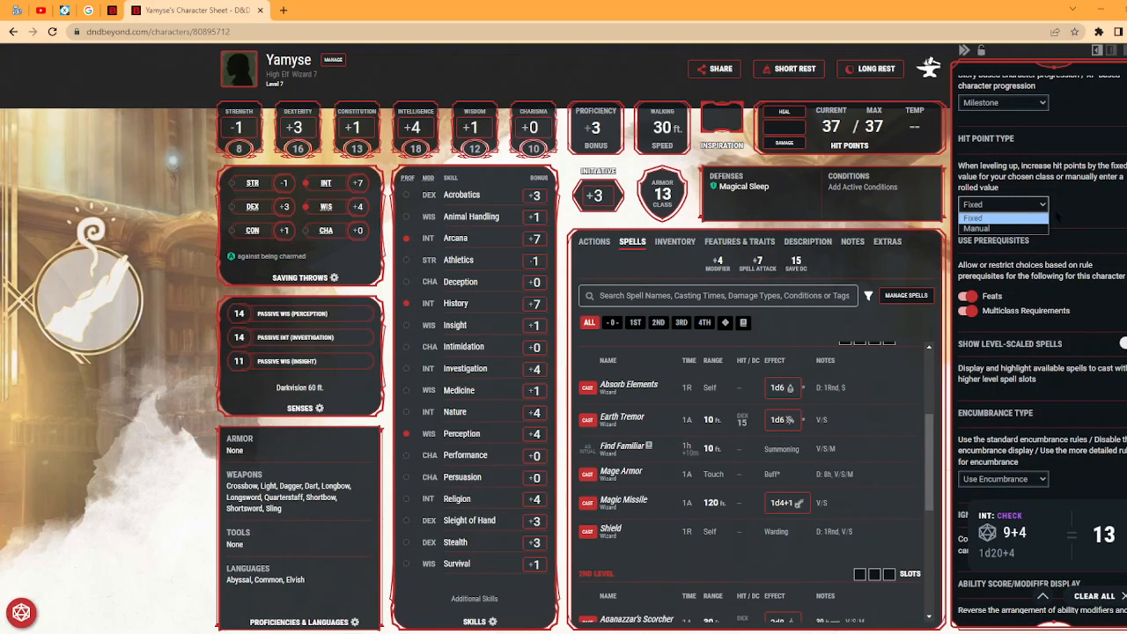
click(1003, 204)
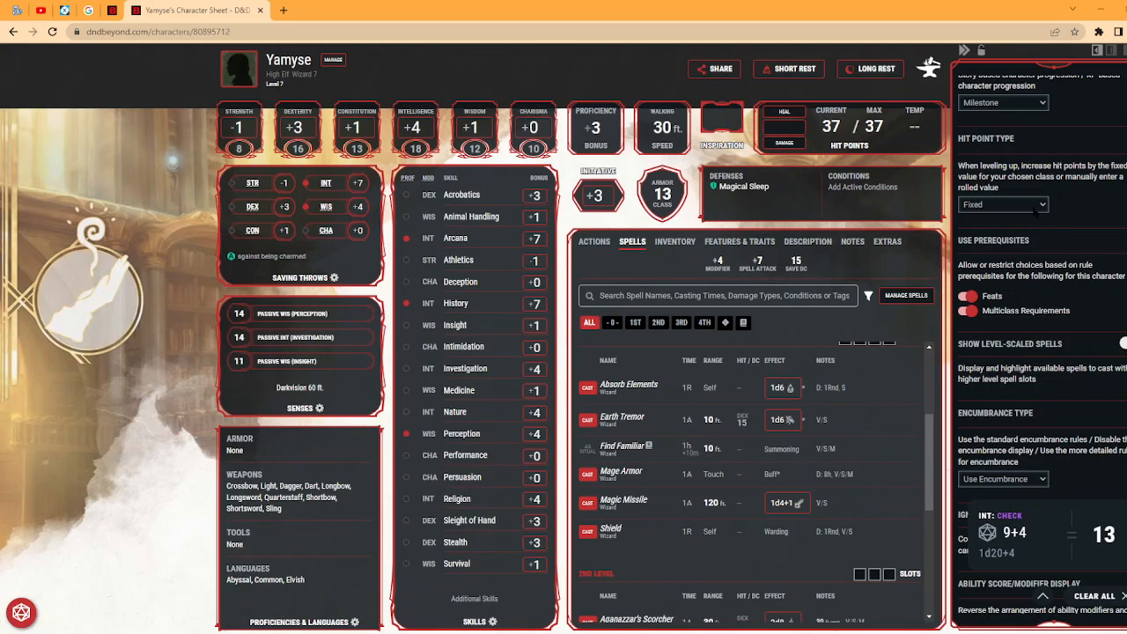
click(1003, 204)
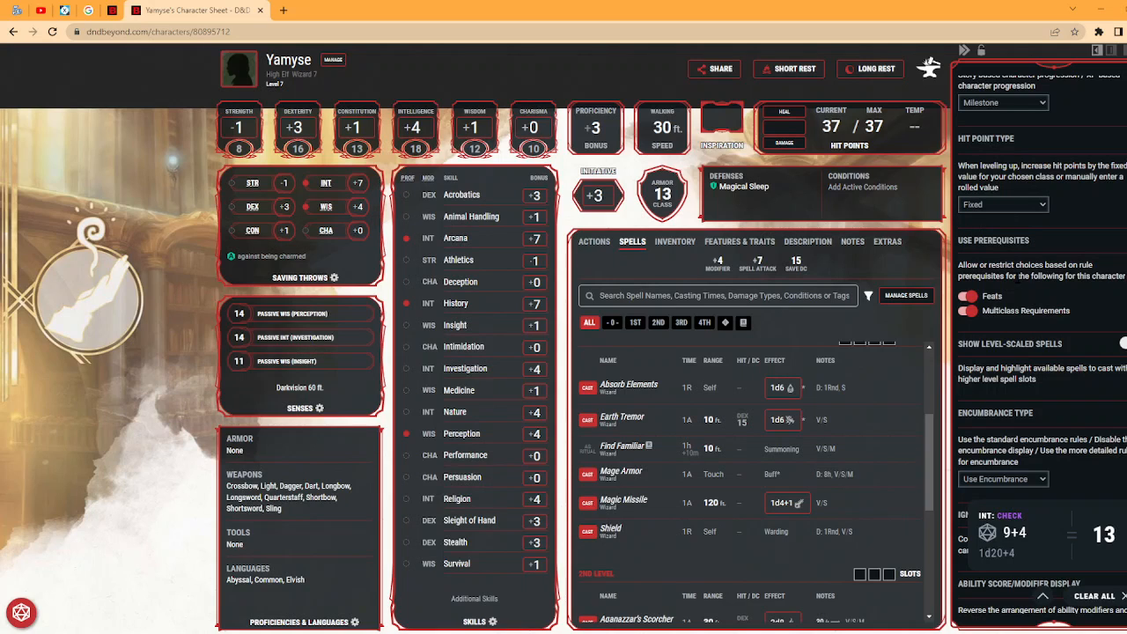
scroll(down, 3)
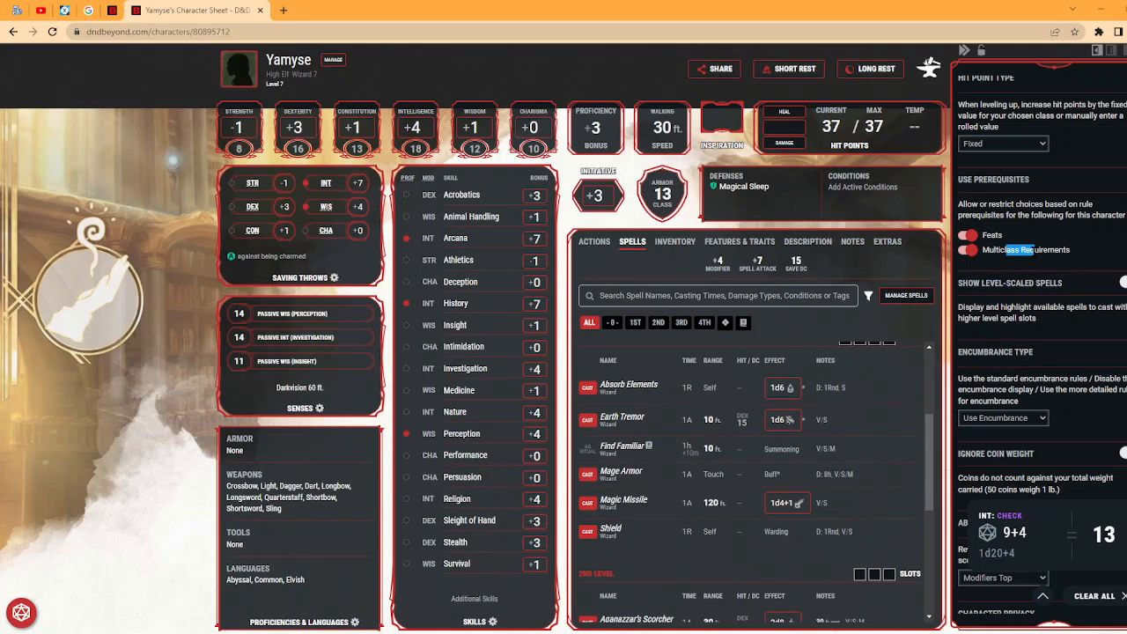
scroll(down, 3)
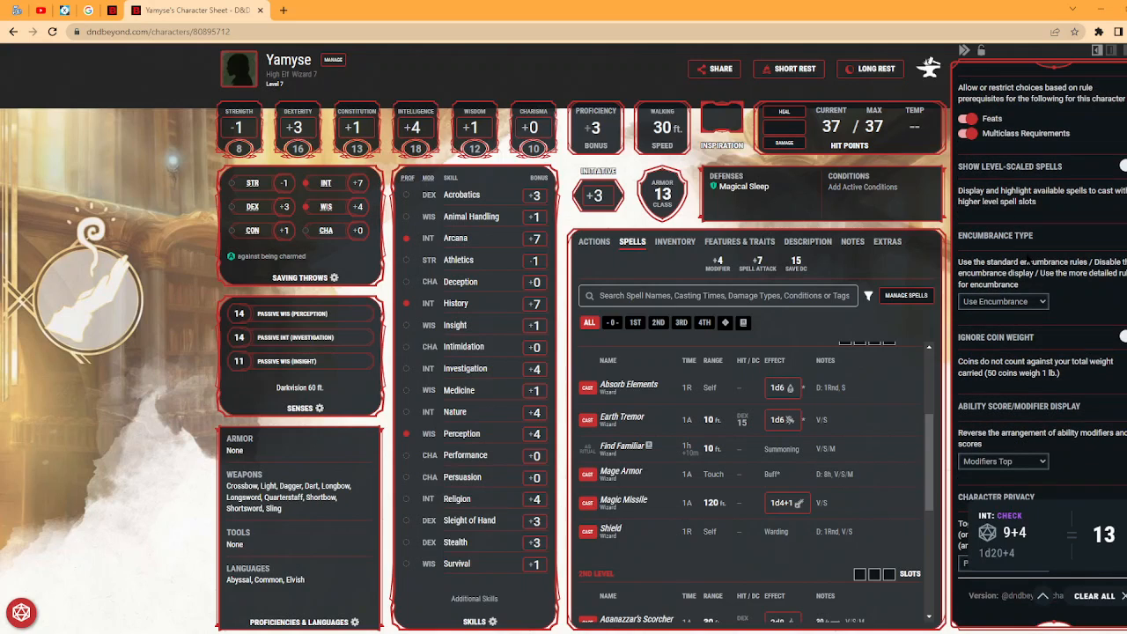
View the inventory, try No Encumbrance and Variant Encumbrance, then restore Use Encumbrance.
click(1002, 301)
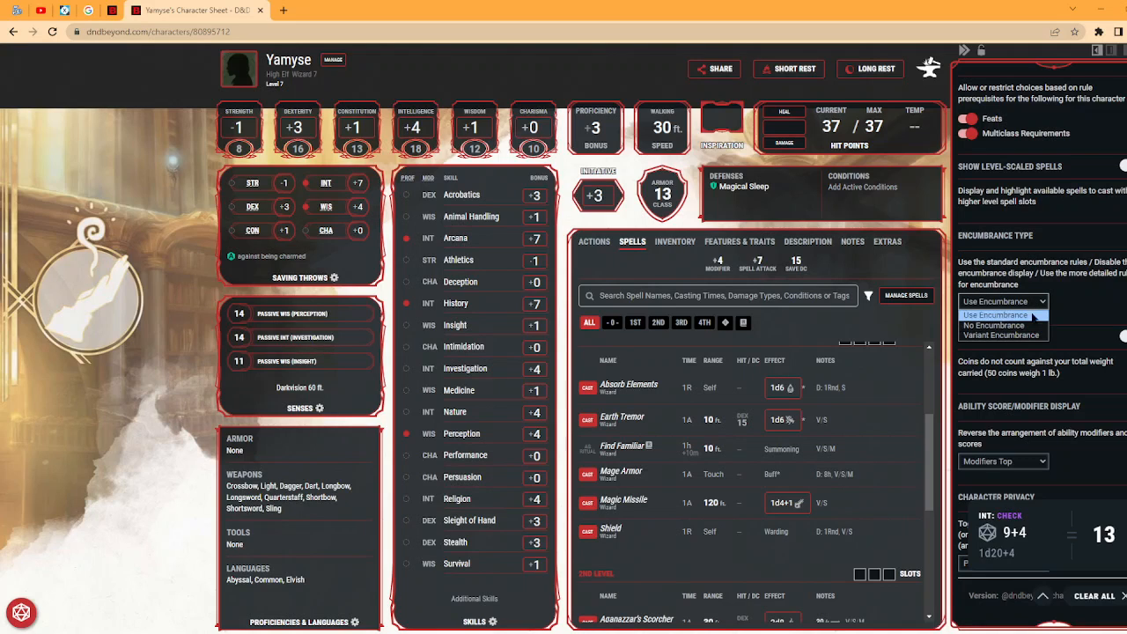
click(675, 242)
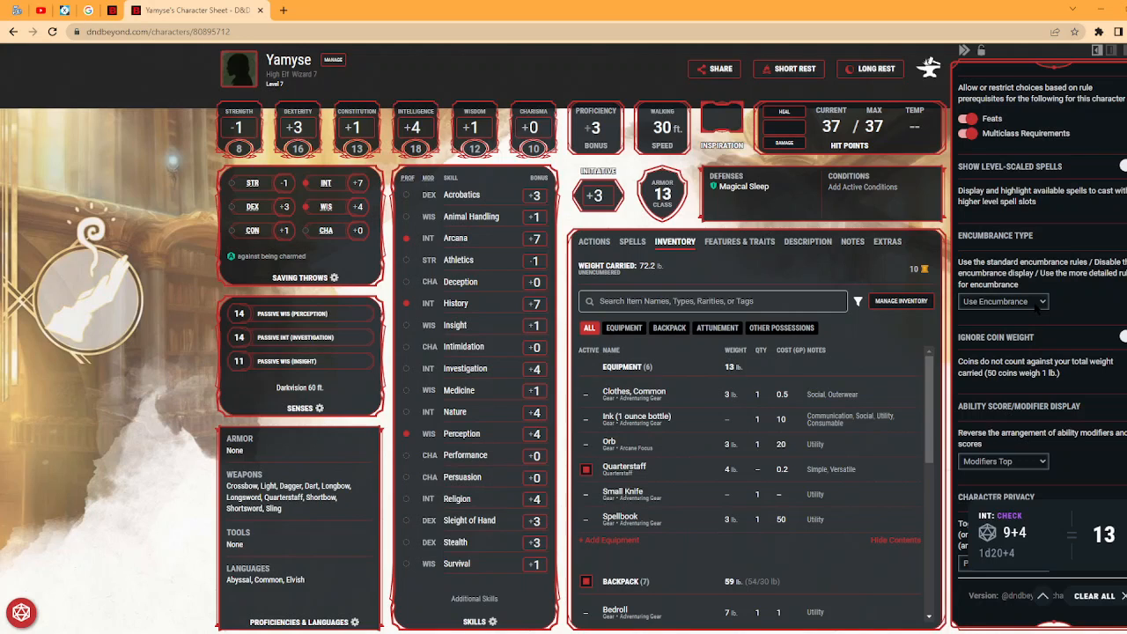
click(1003, 302)
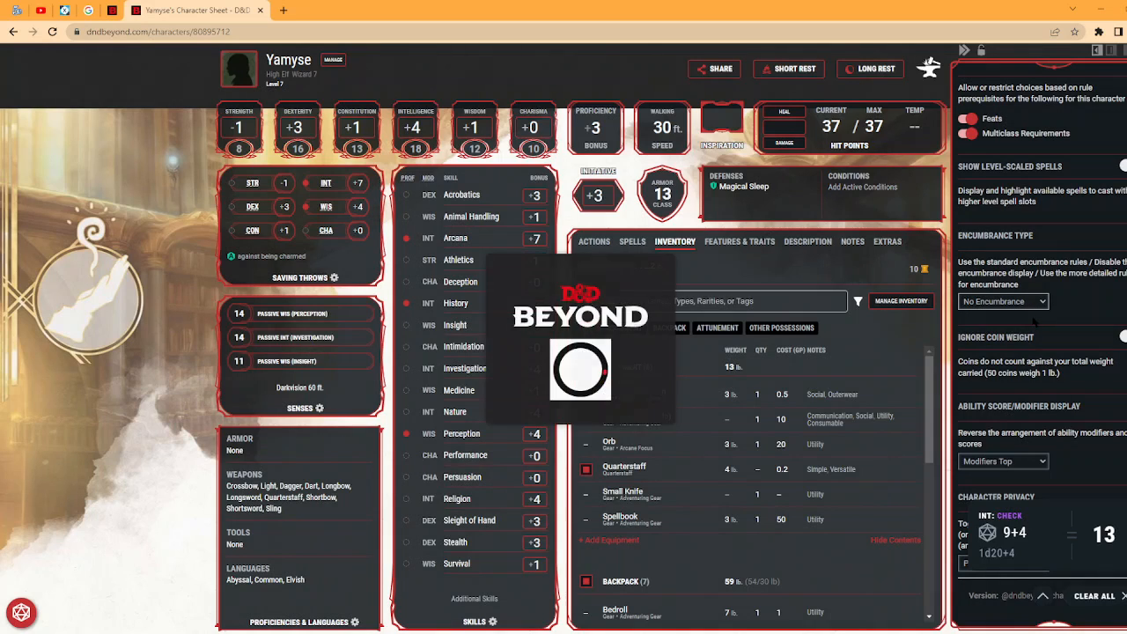
click(1003, 302)
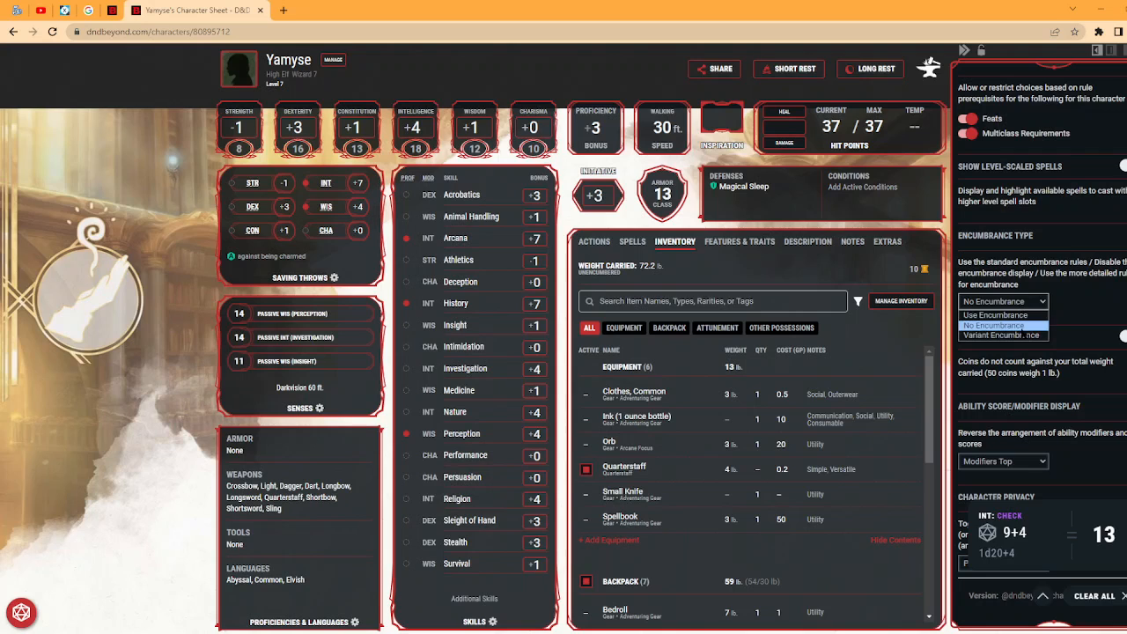
click(1002, 336)
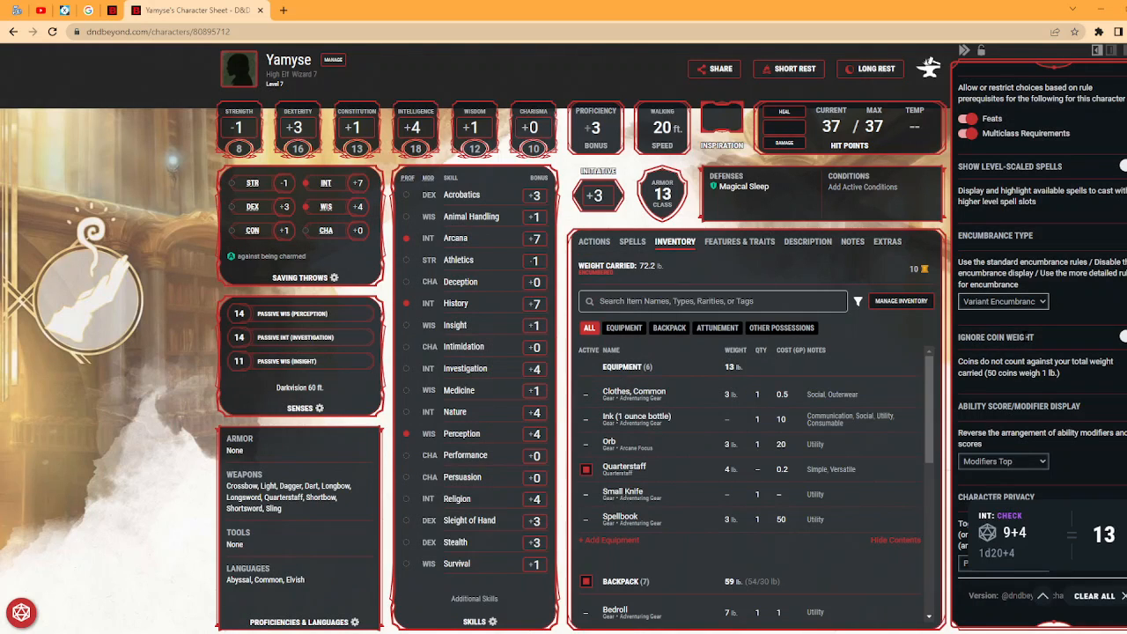
click(1002, 301)
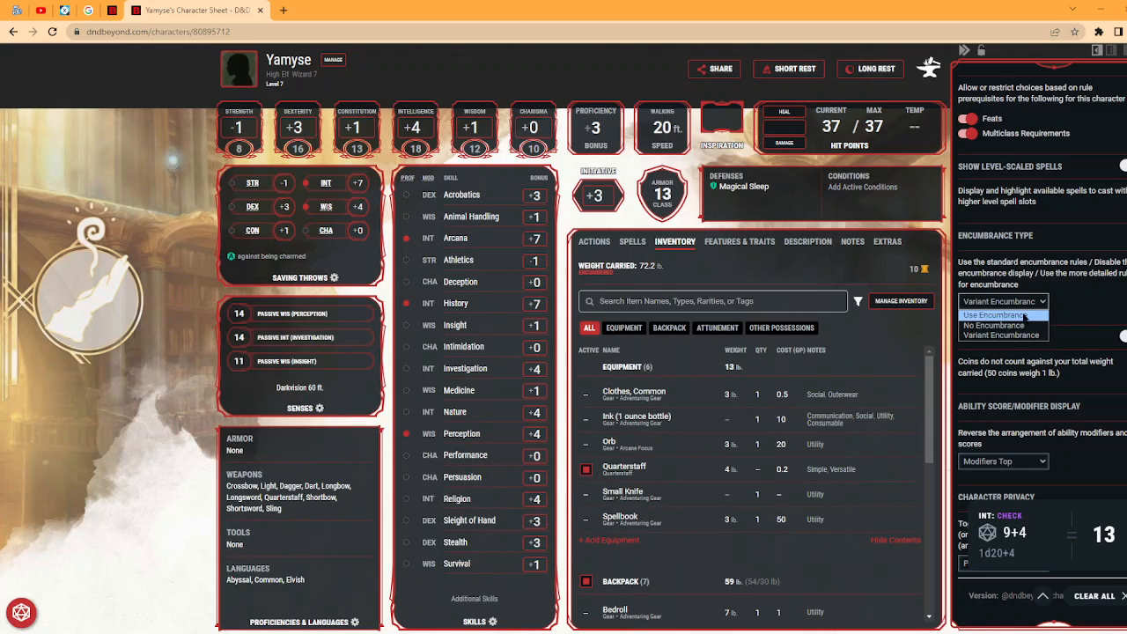
click(998, 314)
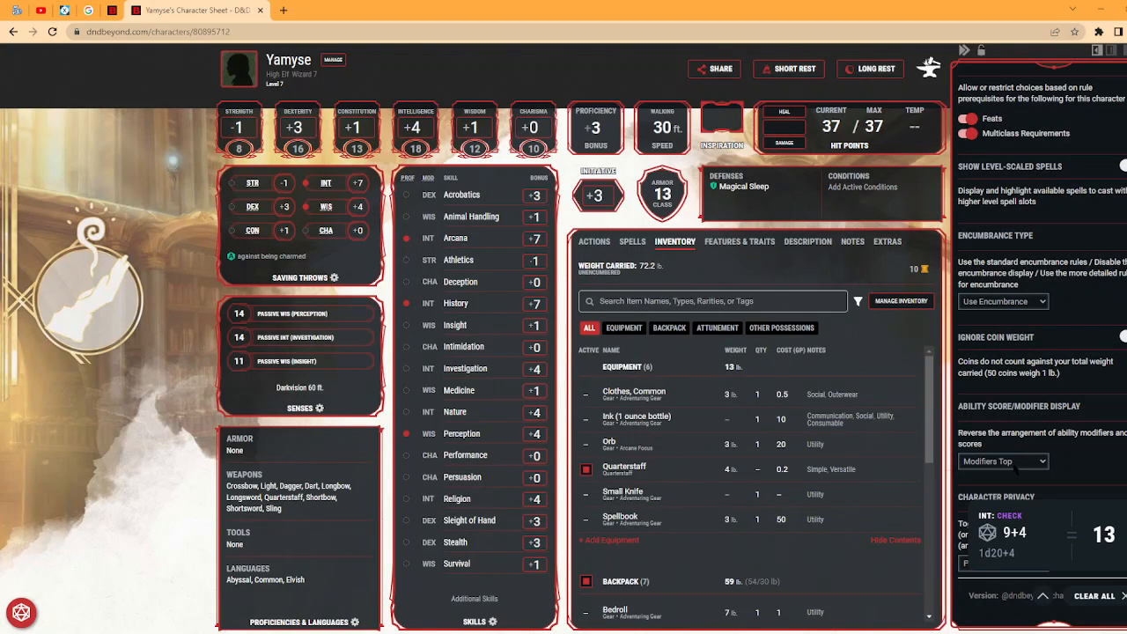
Set Ability Score/Modifier Display to Scores Top in Preferences.
click(1003, 461)
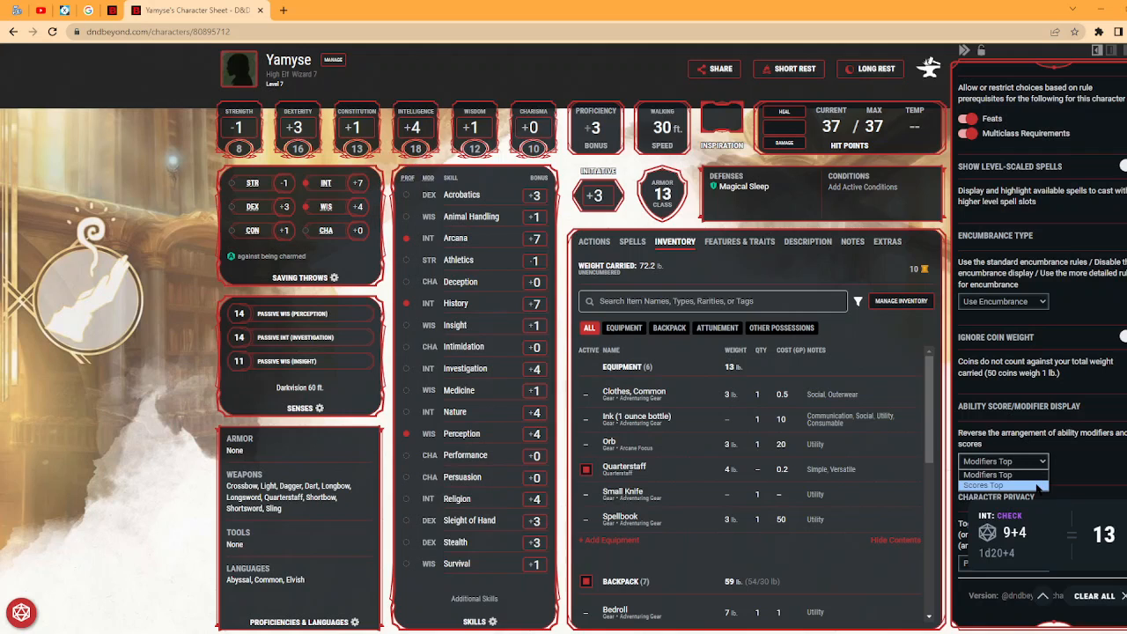
click(983, 486)
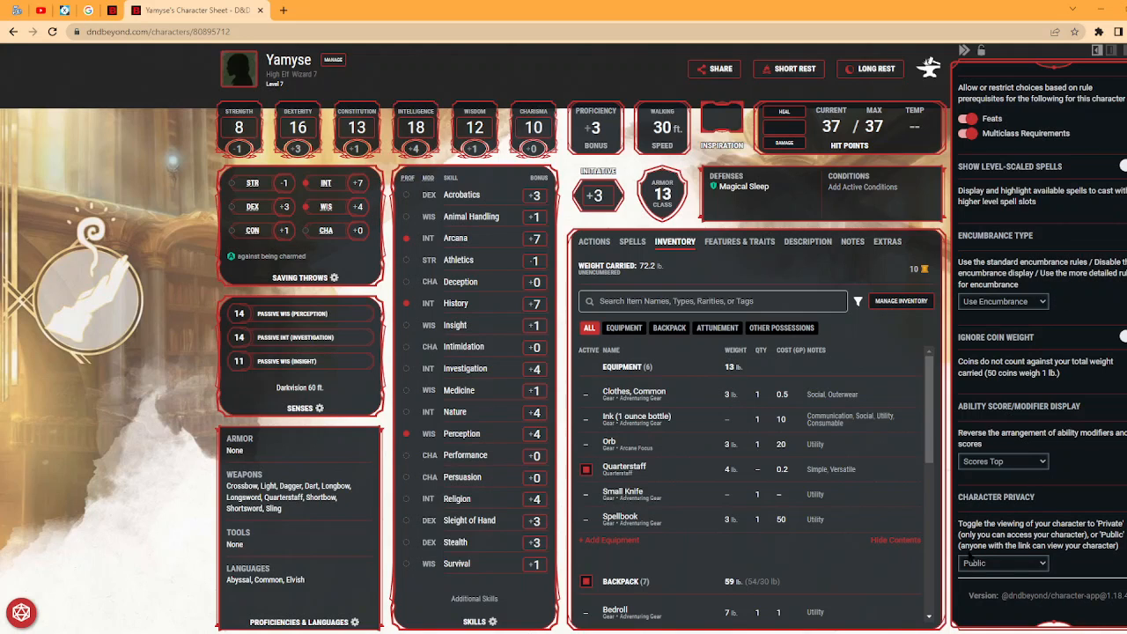
click(1003, 562)
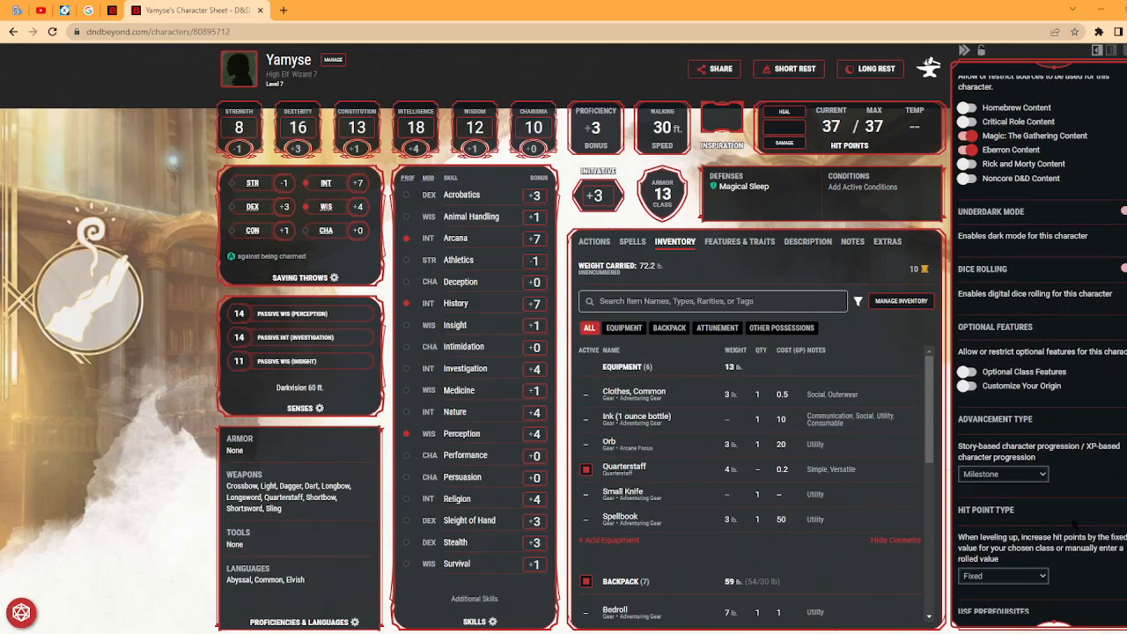
scroll(up, 3)
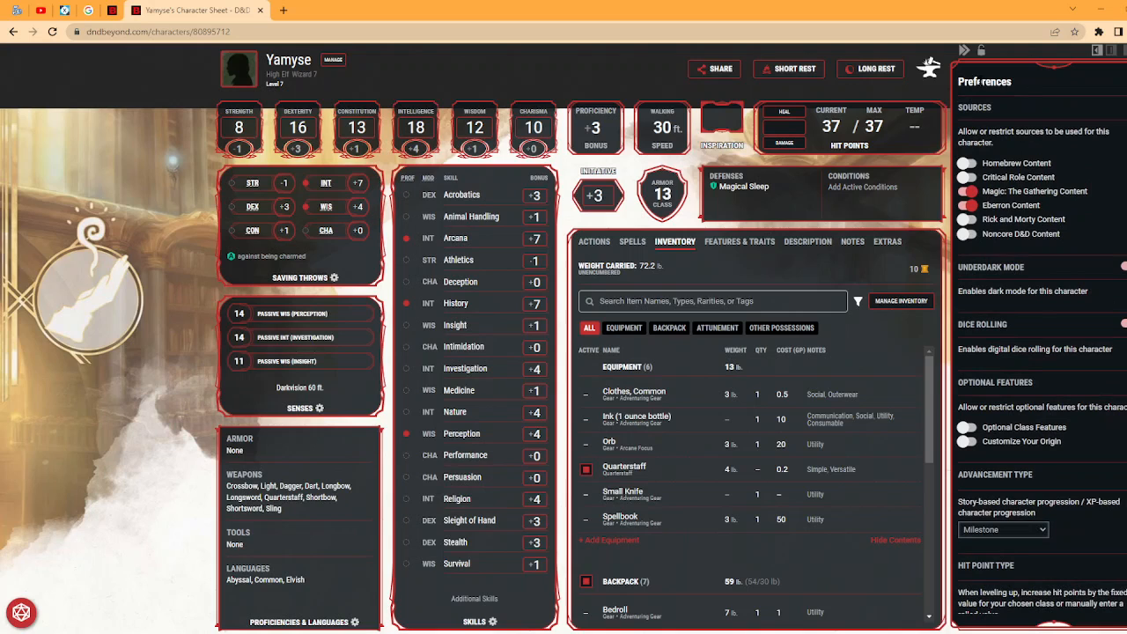